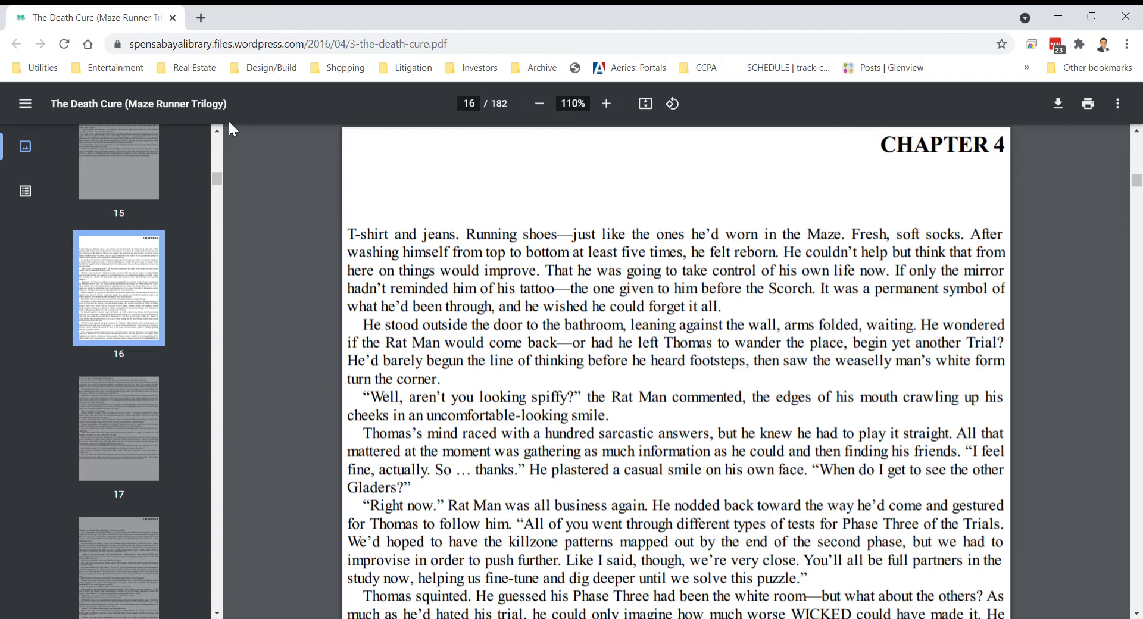
scroll("down", 3)
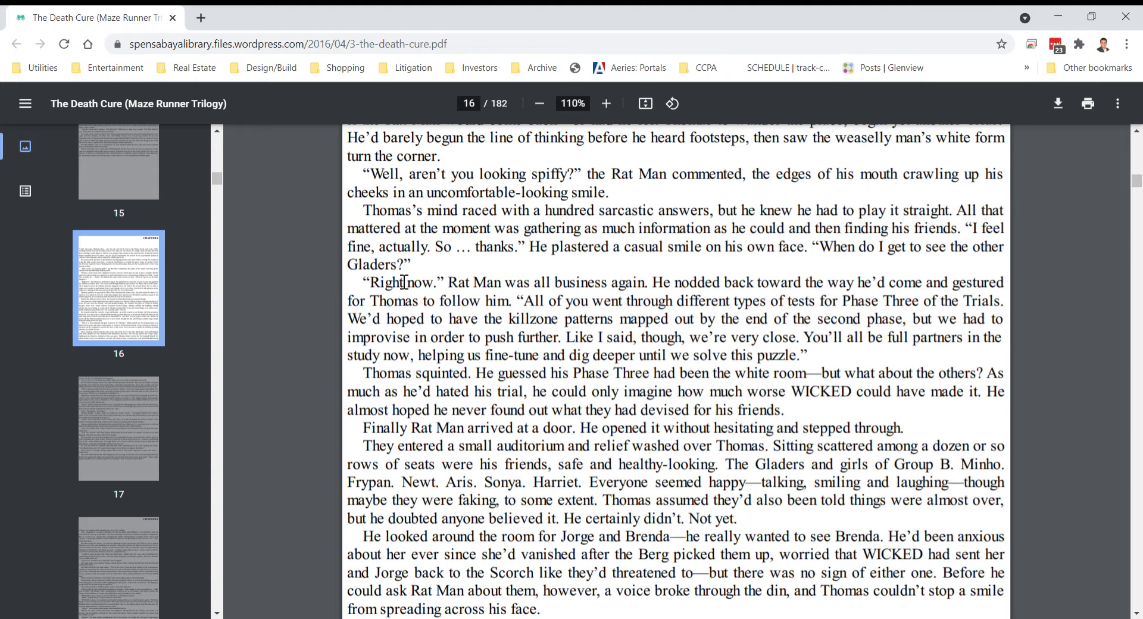
scroll("down", 3)
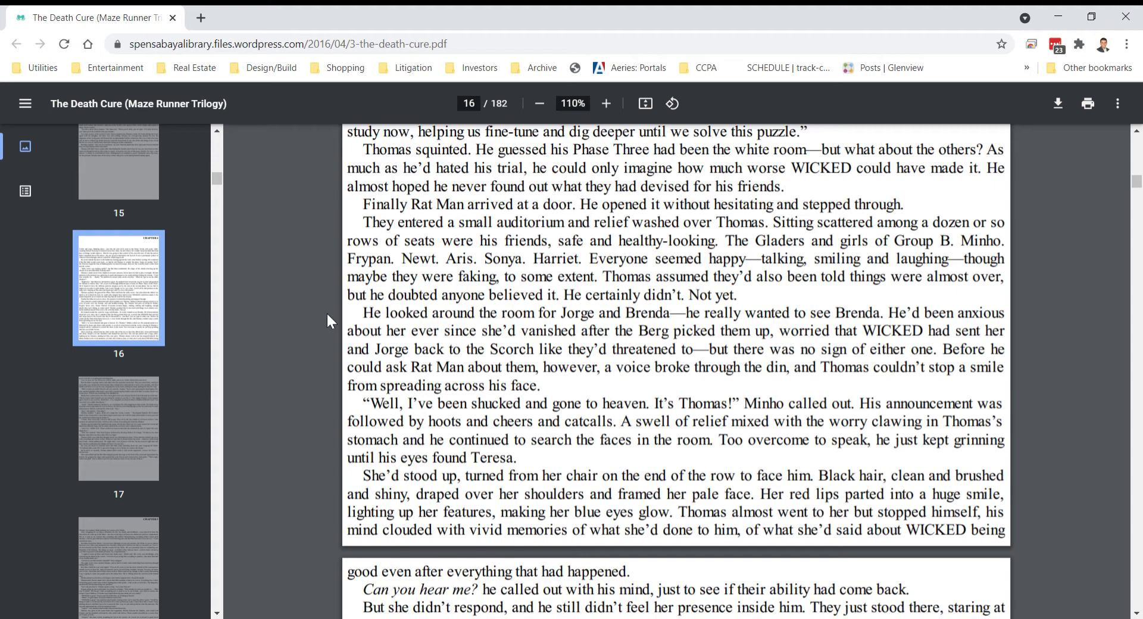
scroll("down", 3)
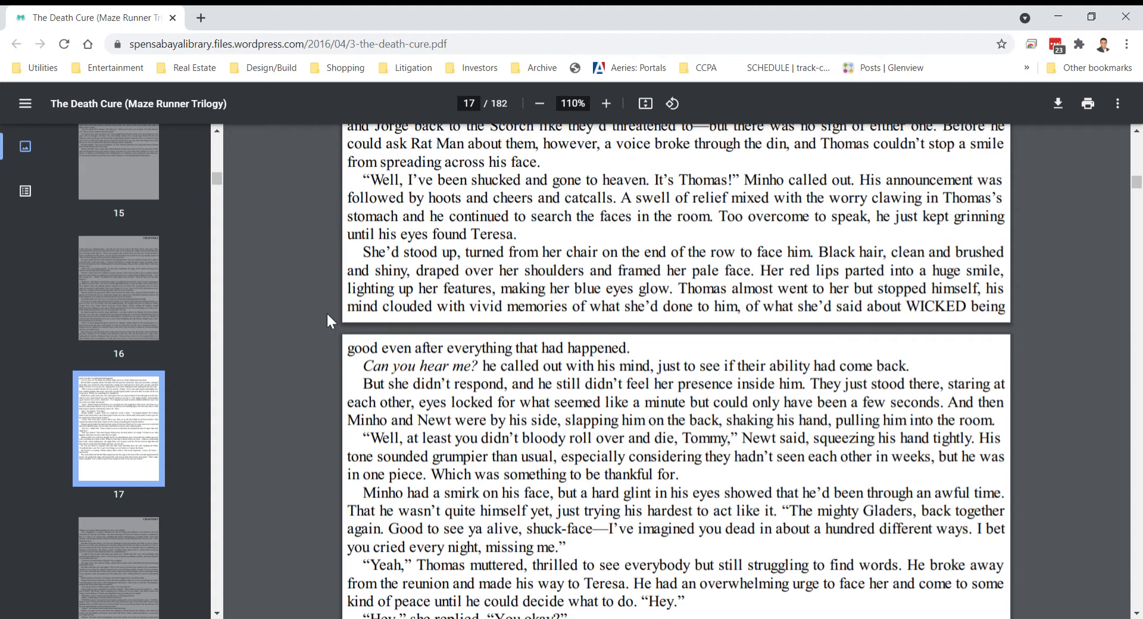
scroll("down", 3)
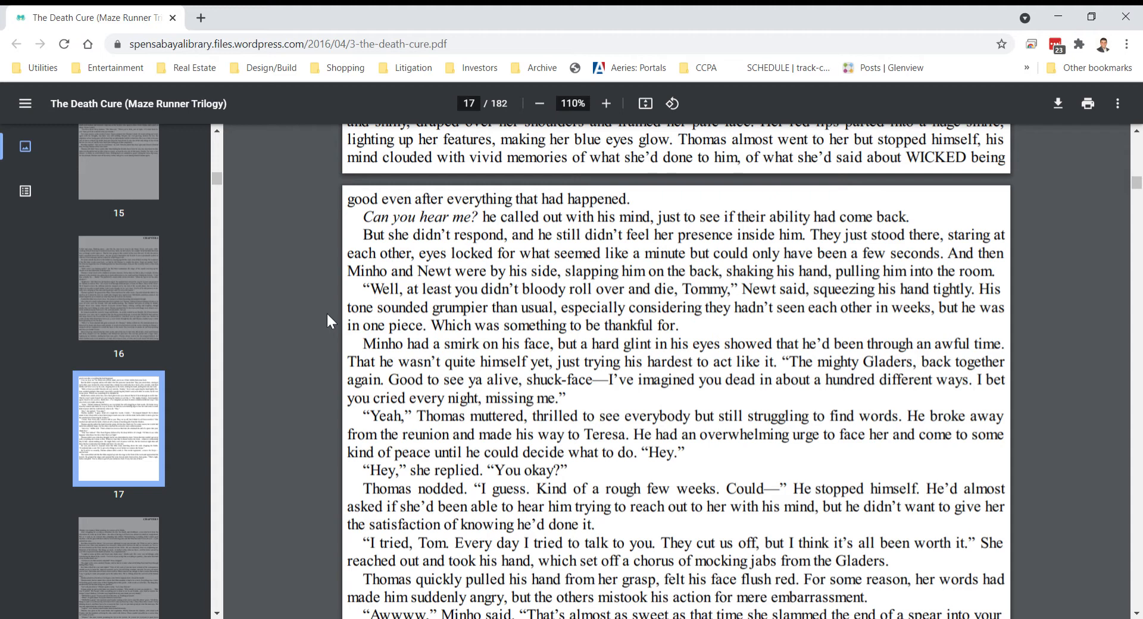
mouse_move(318, 331)
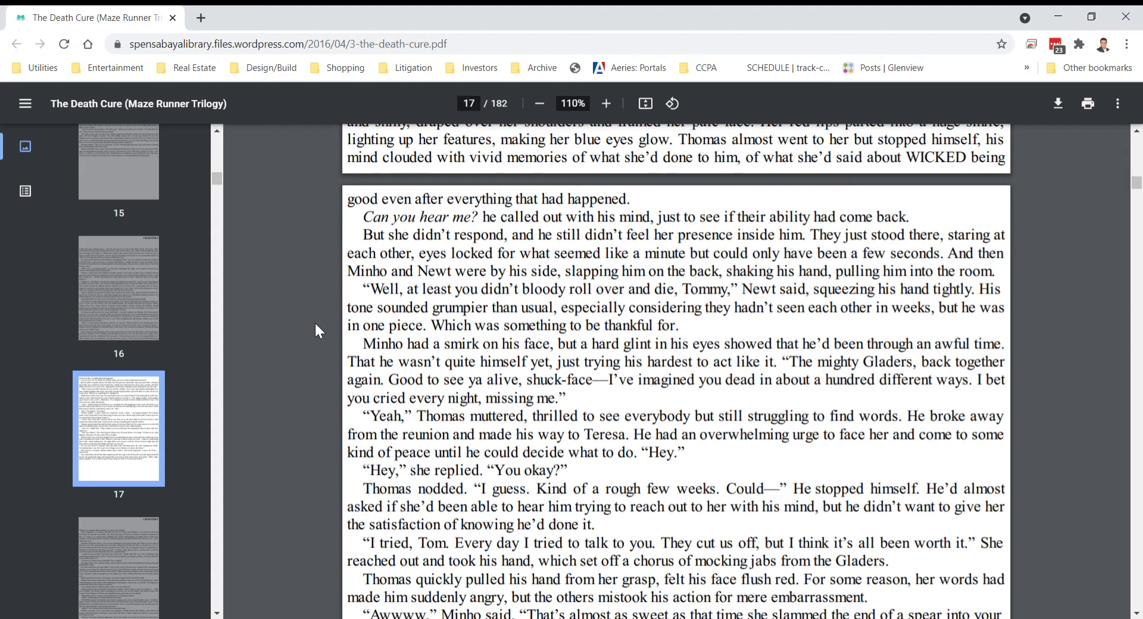
scroll("down", 3)
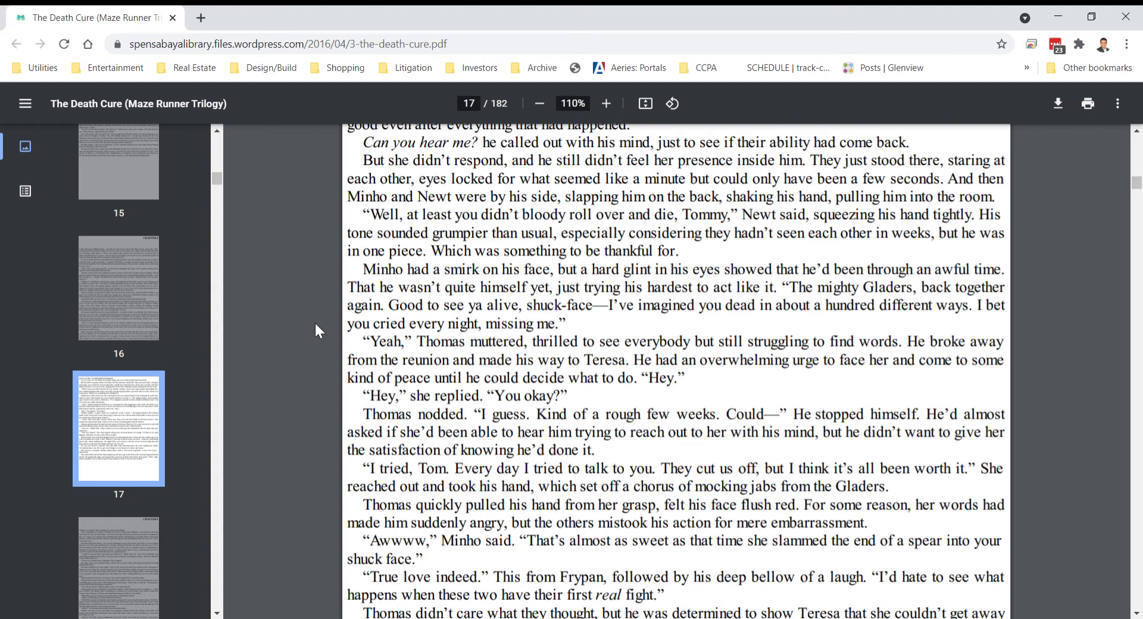
scroll("down", 3)
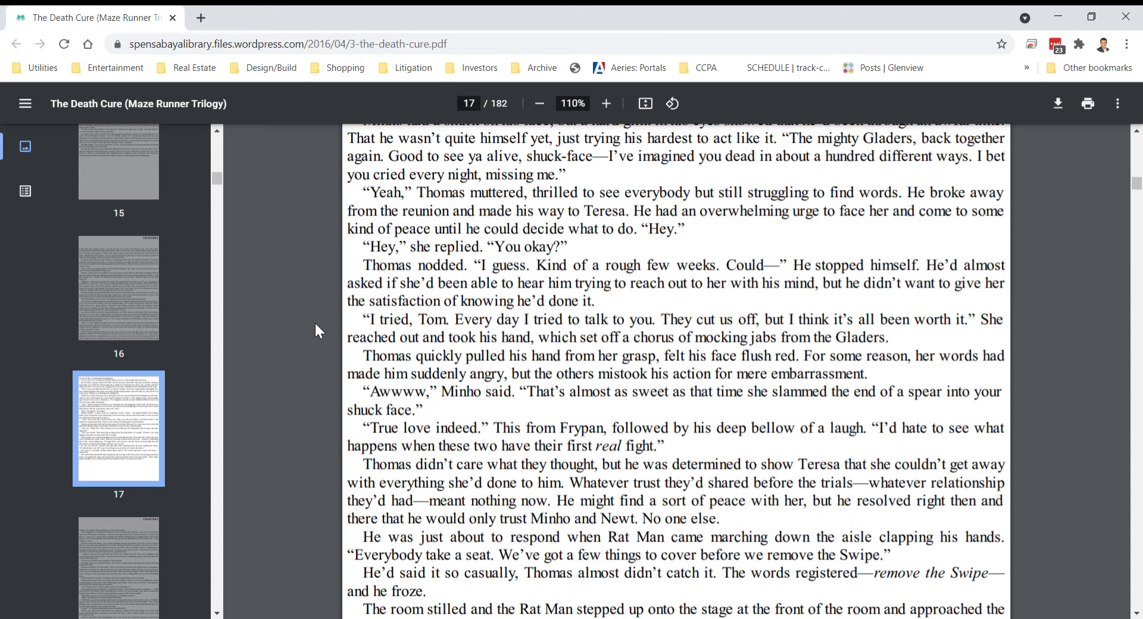
mouse_move(316, 442)
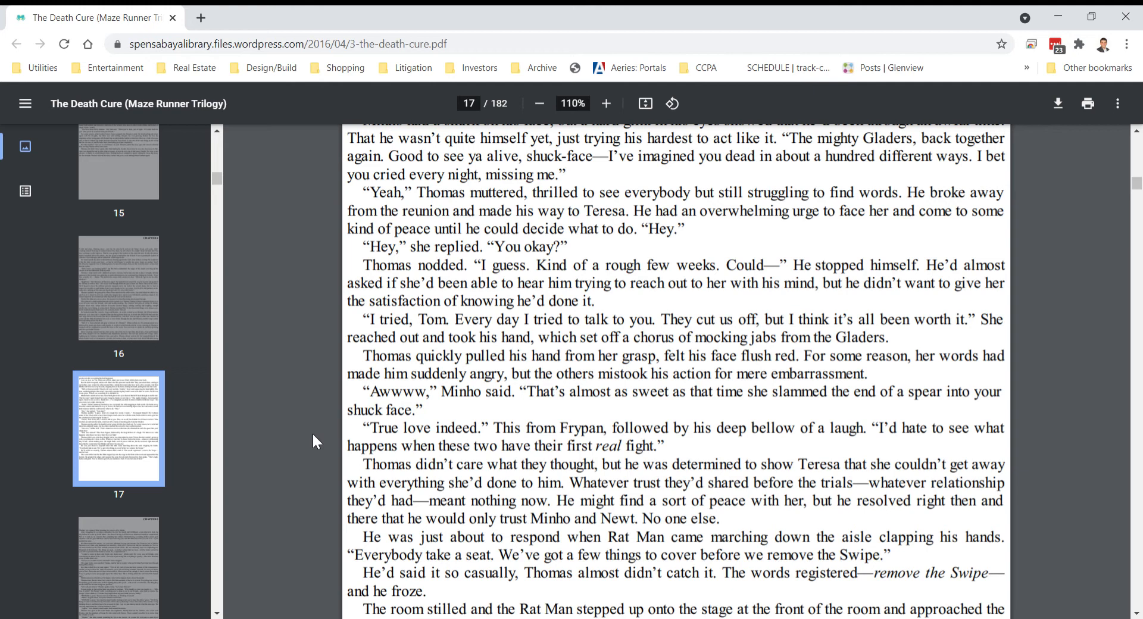
scroll("down", 3)
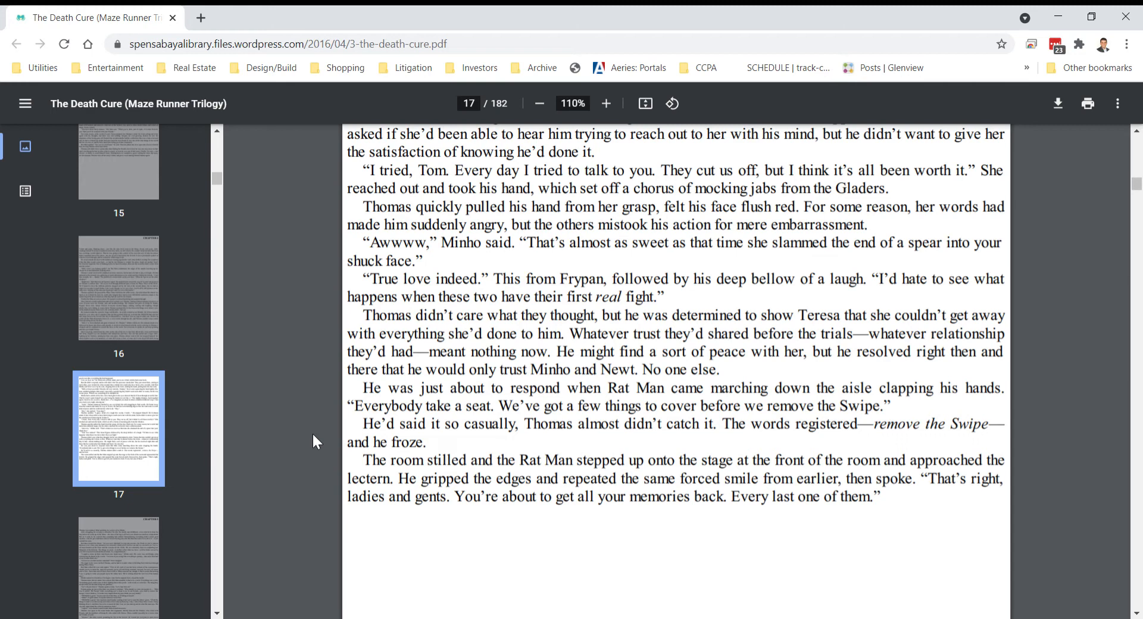